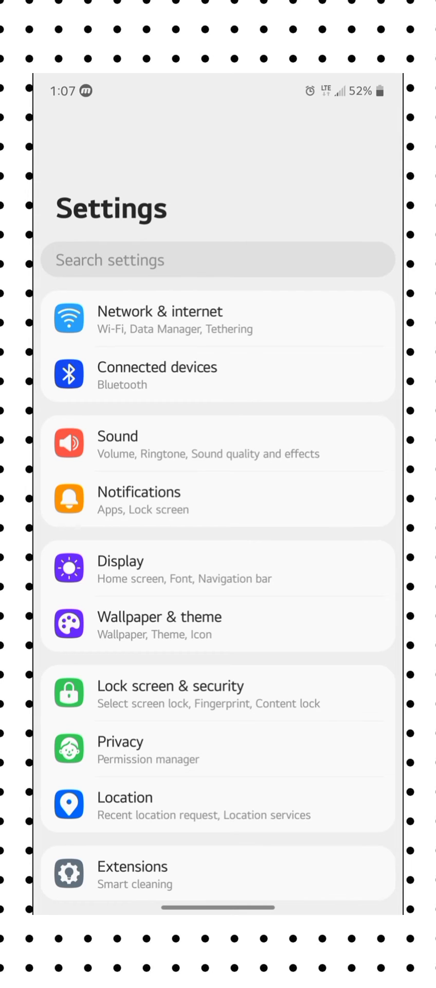
Go into Apps and show the App info list of all installed apps
scroll("down", 3)
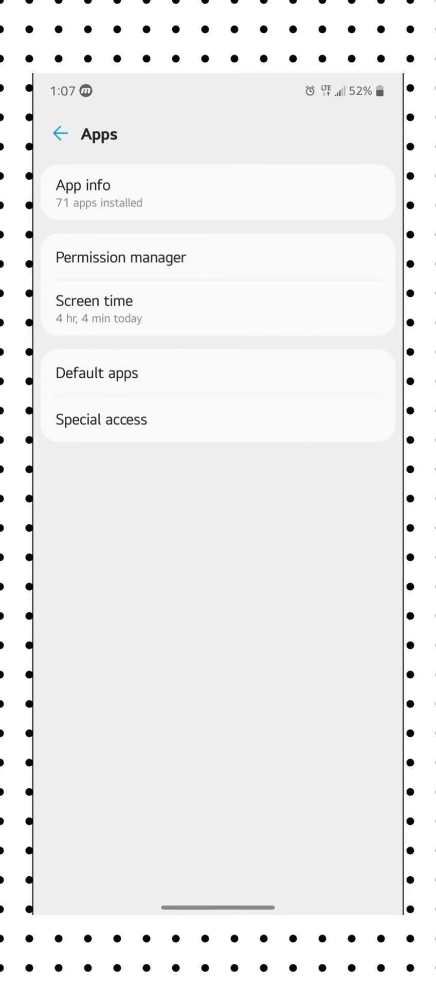
left_click(217, 193)
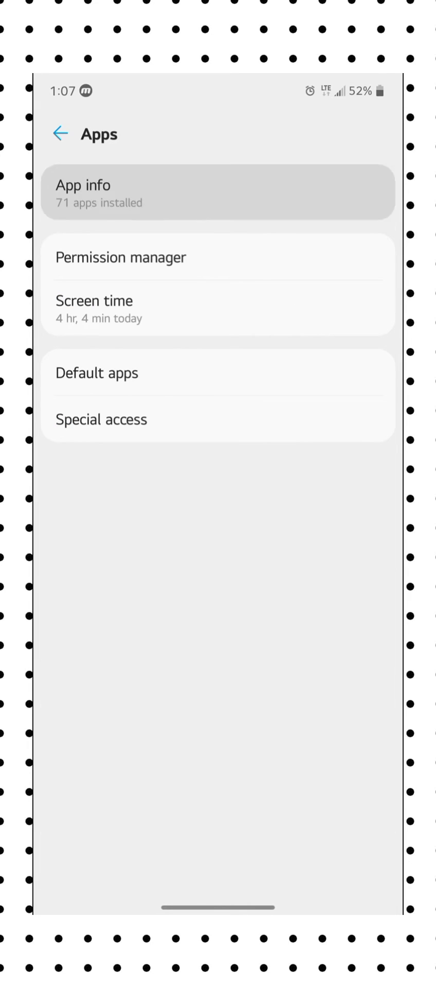
left_click(217, 193)
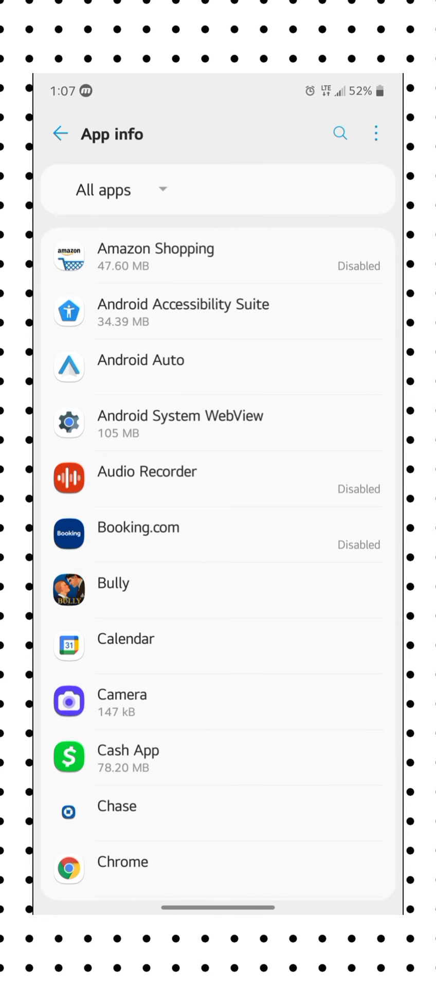
Enable Show system from the list's menu and scroll to the Call entries
left_click(376, 132)
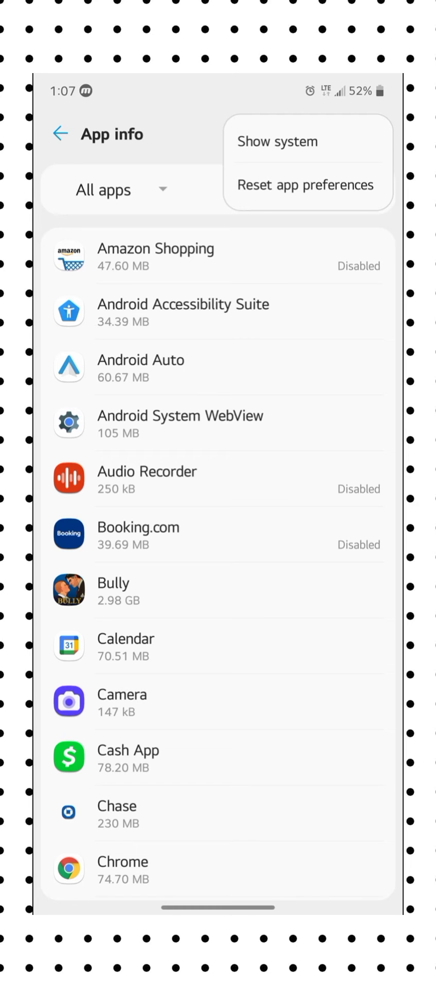
left_click(277, 141)
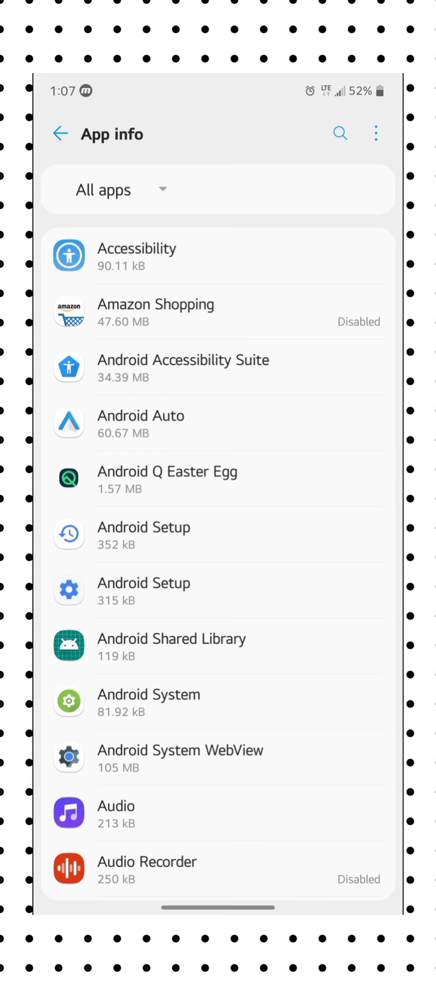
scroll("down", 3)
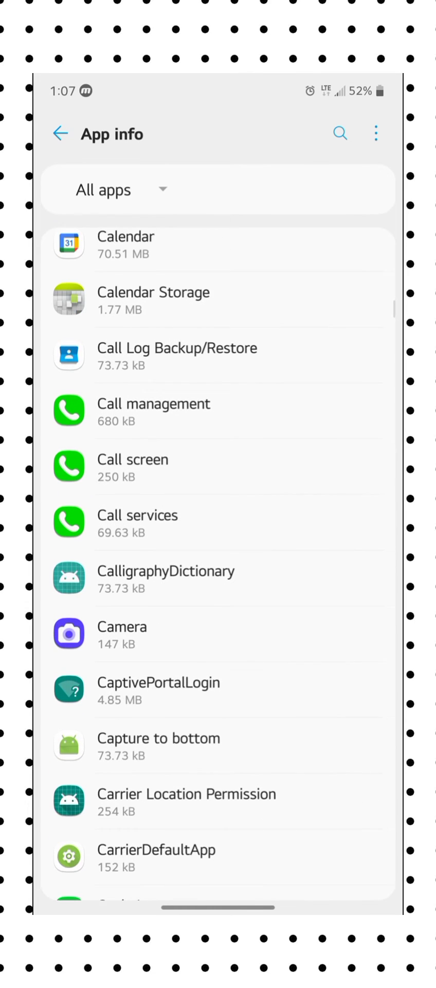
scroll("down", 3)
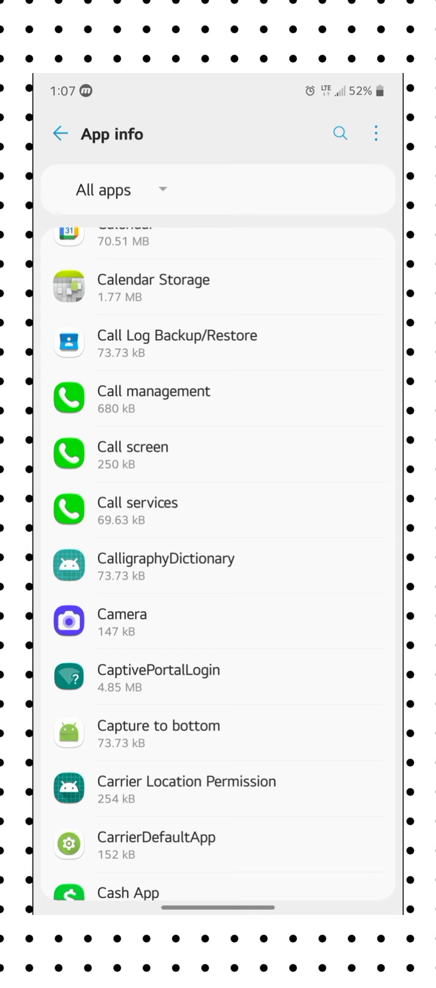
Force-stop Call management, clear its storage data, and return to the app list
left_click(153, 391)
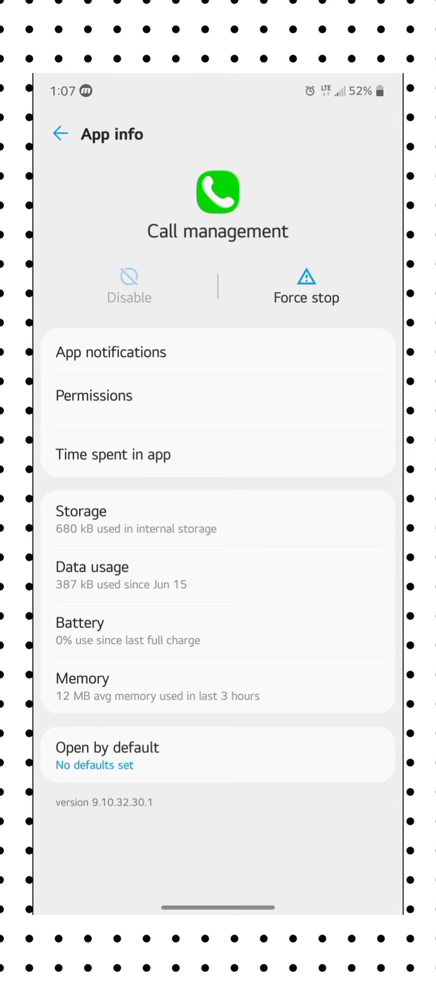
left_click(307, 286)
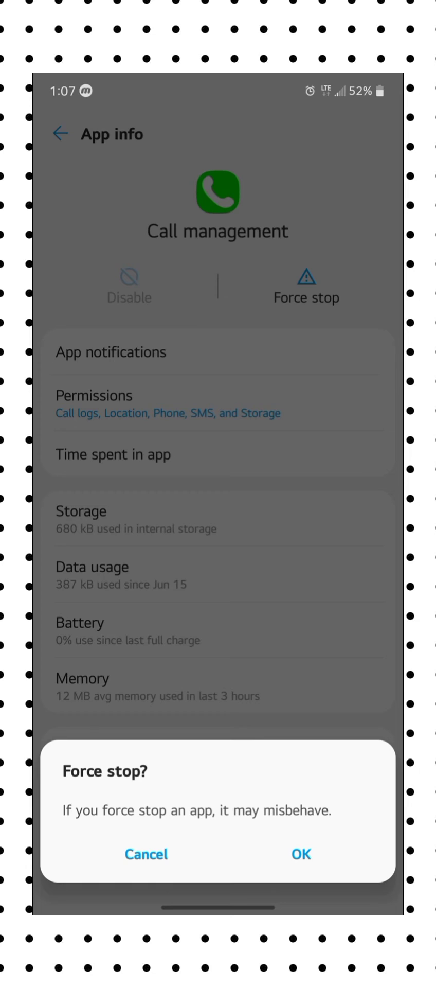
left_click(300, 855)
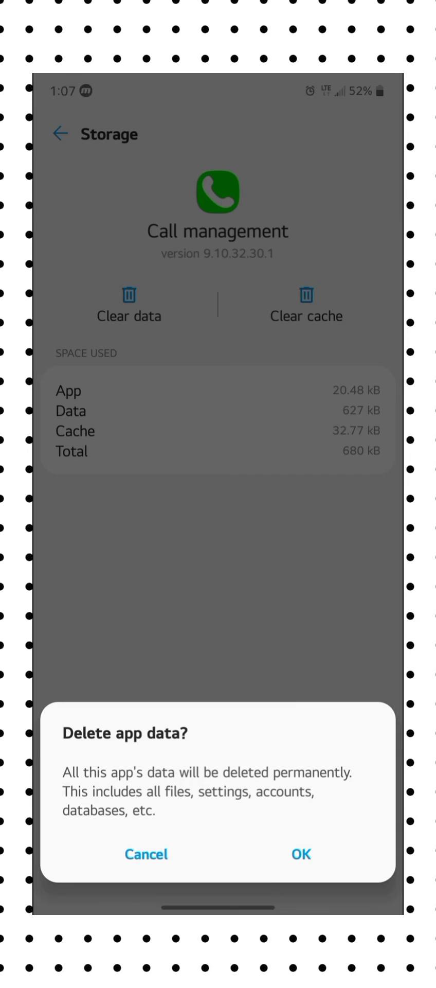
left_click(300, 855)
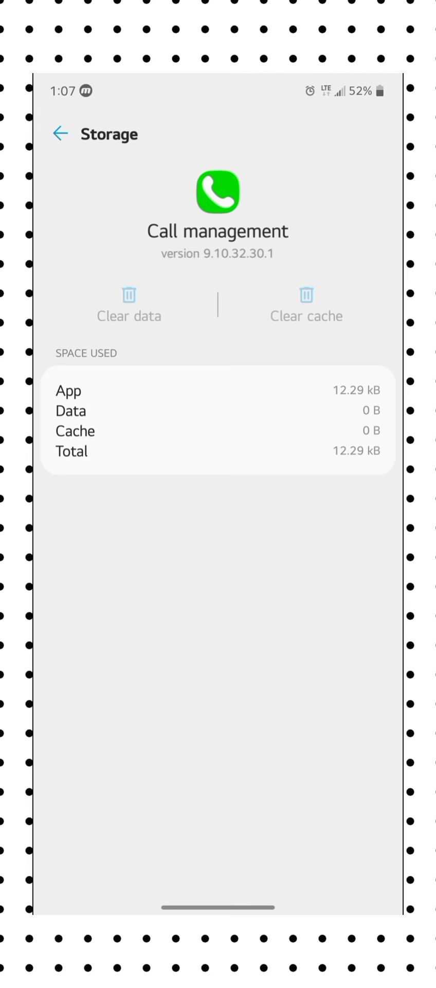
left_click(57, 133)
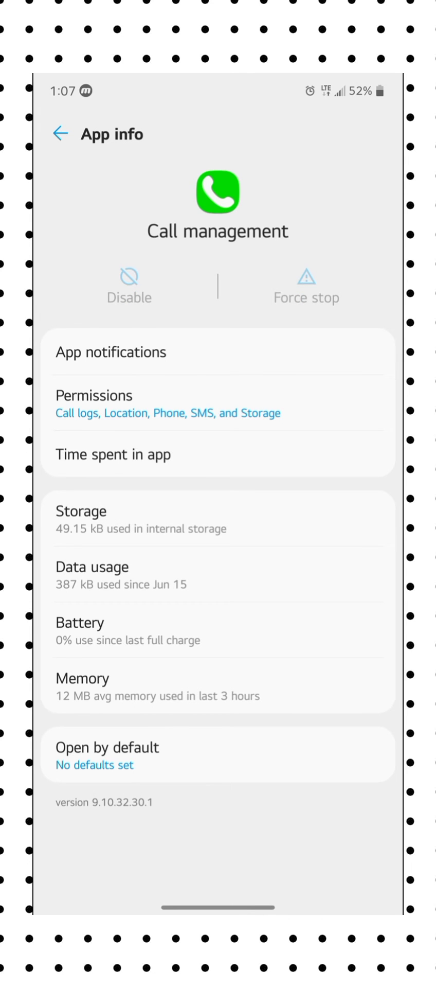
left_click(59, 134)
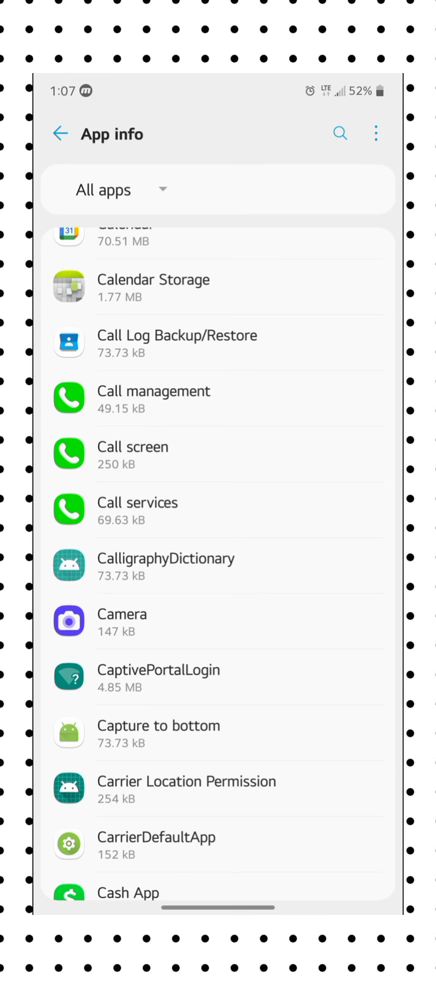
Clear Call services' storage data and go back to the app list
left_click(138, 510)
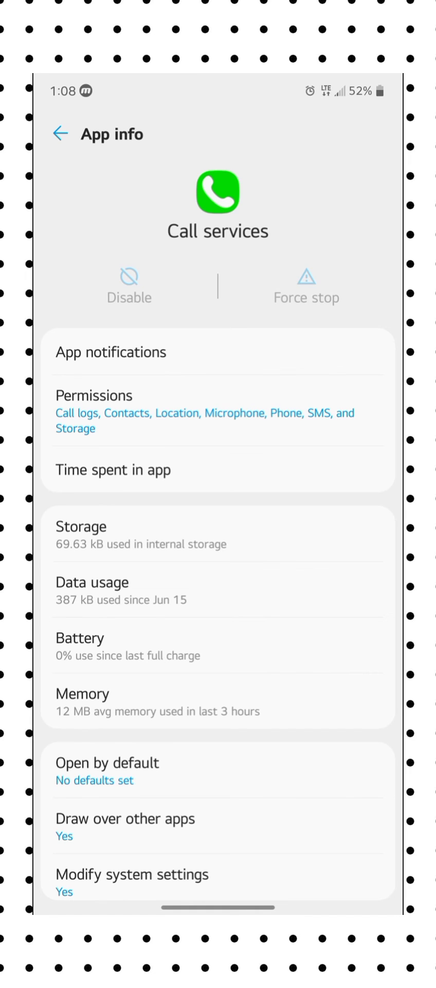
left_click(142, 536)
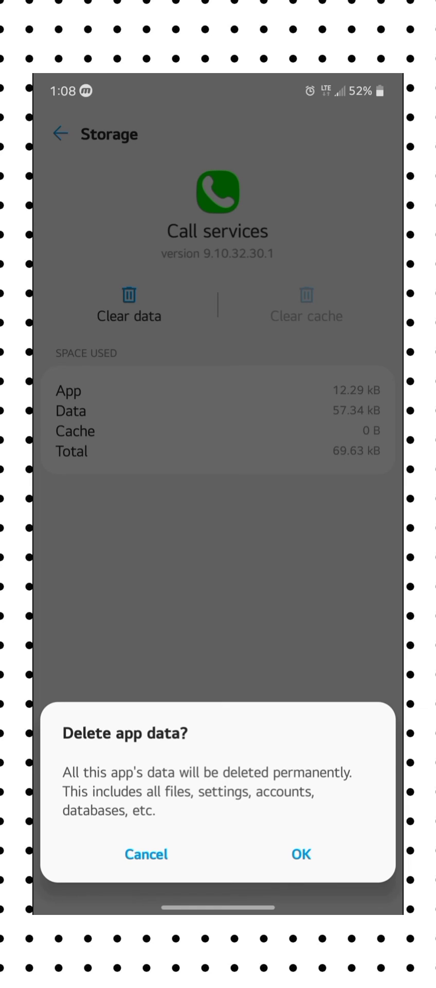
left_click(301, 855)
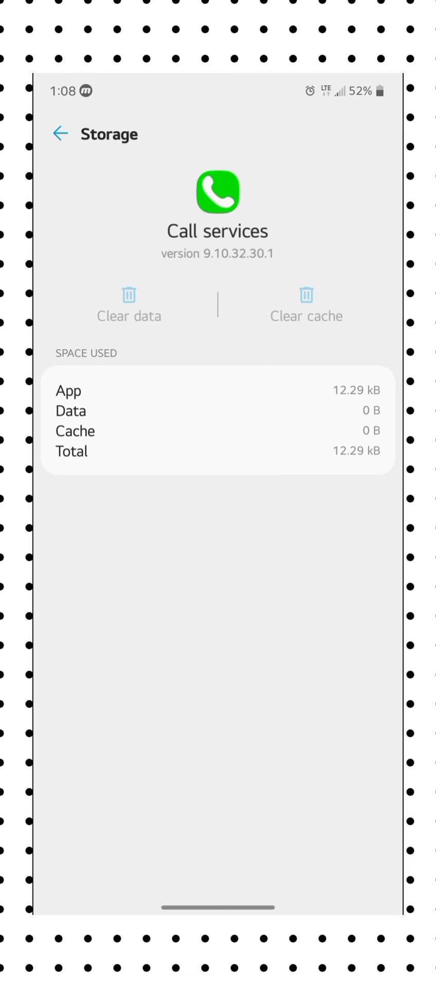
left_click(58, 134)
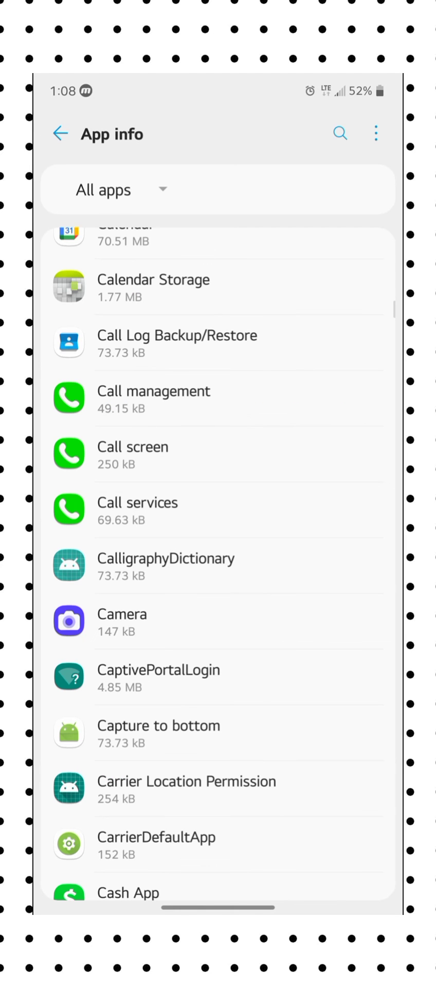